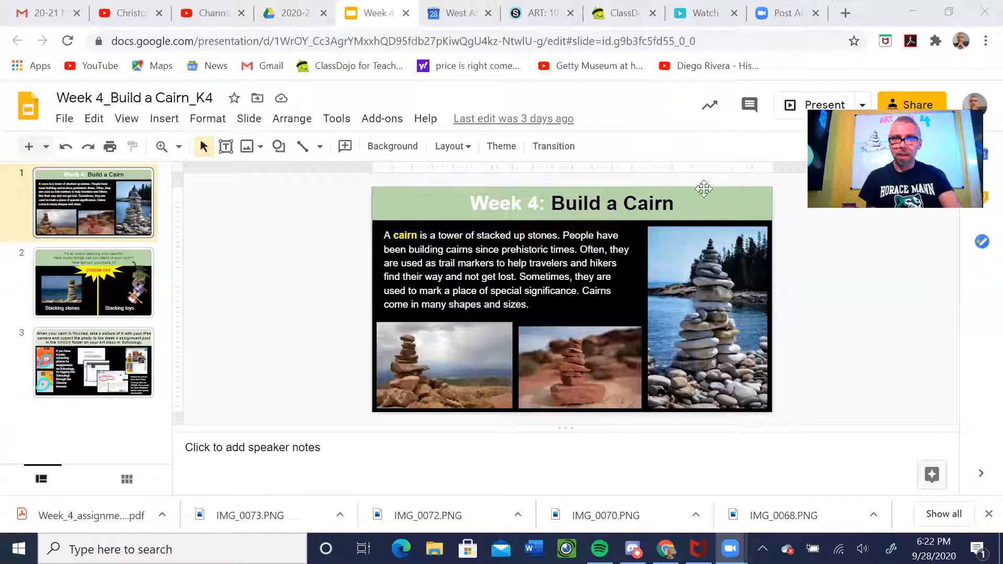
- Start presenting the Build a Cairn deck full screen from the title slide
{"action": "left_click", "coordinate": [824, 104]}
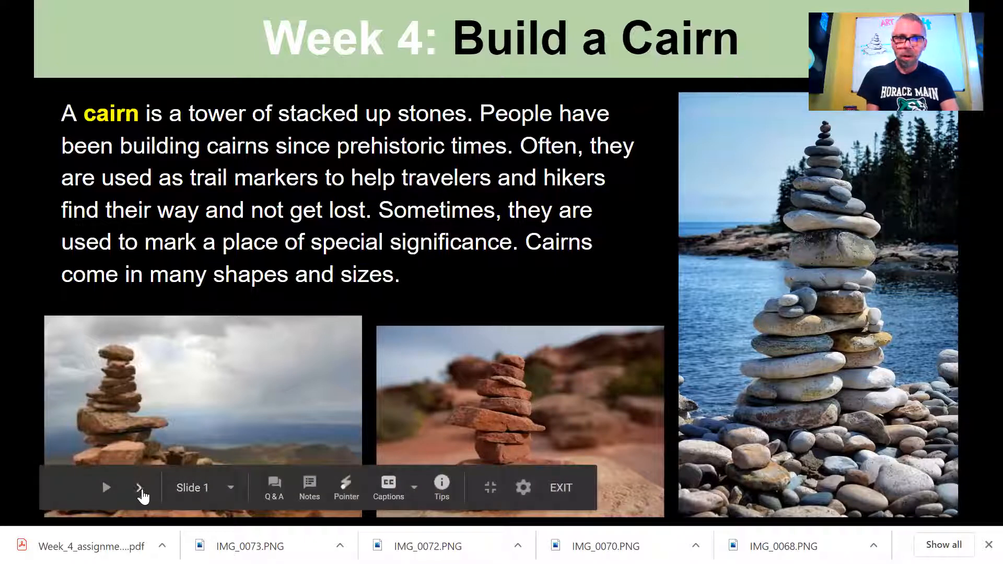
- Advance to slide 2, the 'Choose one' stacking stones vs. stacking toys slide
{"action": "left_click", "coordinate": [139, 488]}
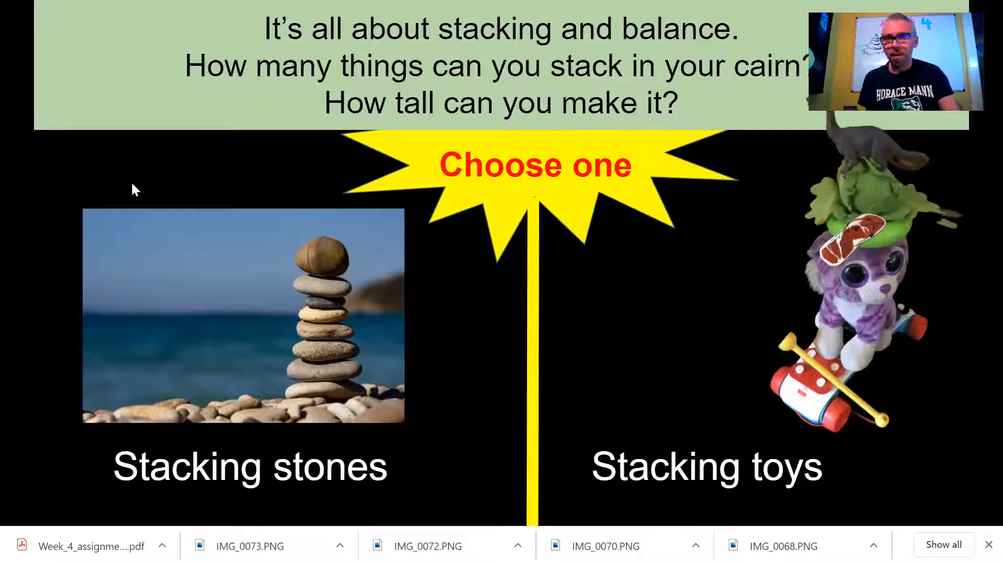
{"action": "mouse_move", "coordinate": [770, 144]}
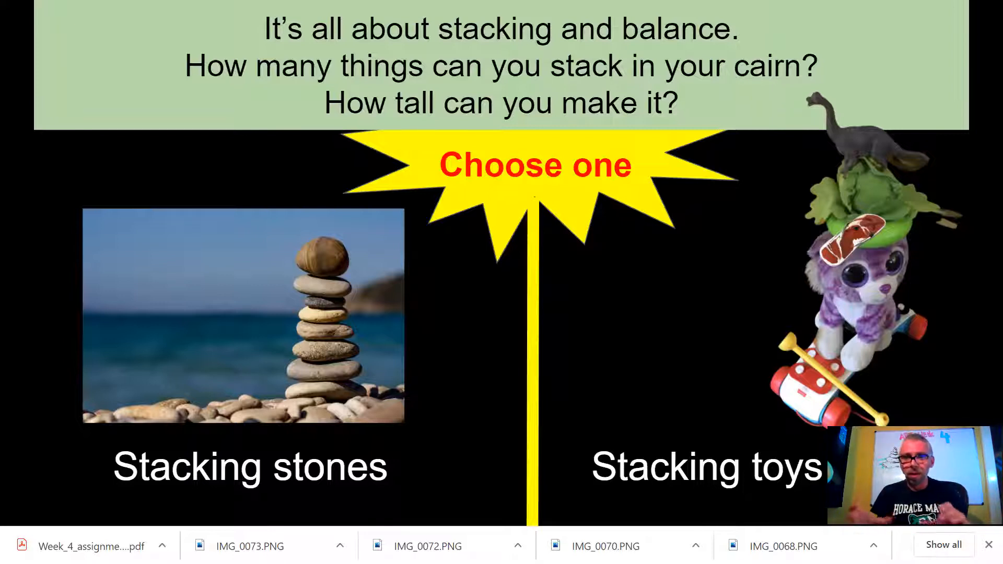
{"action": "mouse_move", "coordinate": [762, 302]}
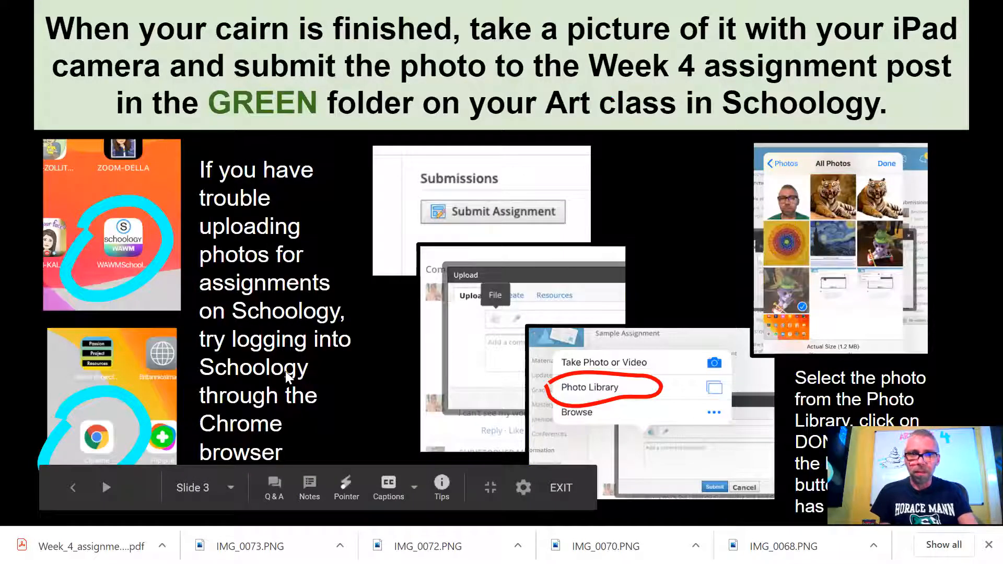
{"action": "mouse_move", "coordinate": [173, 488]}
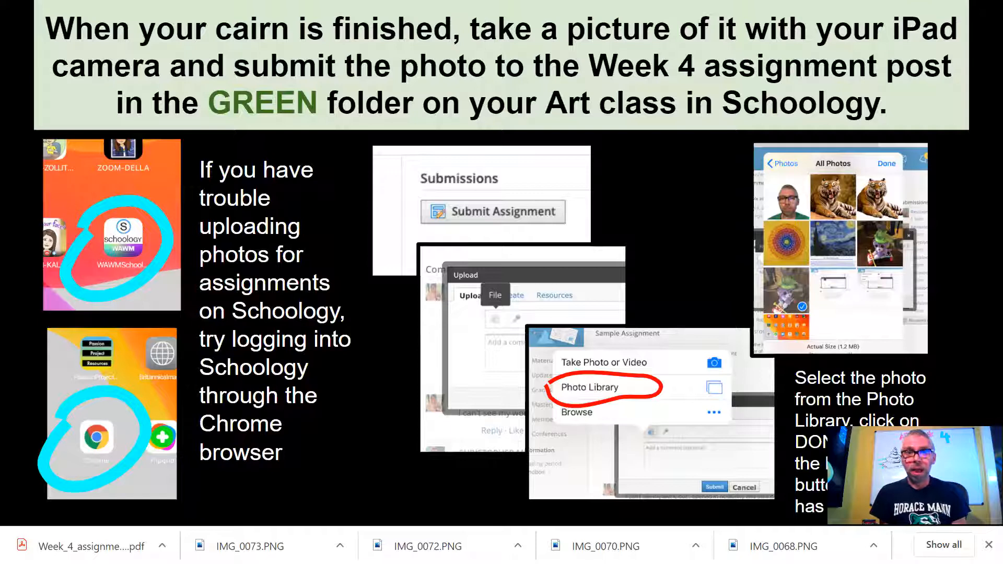
{"action": "mouse_move", "coordinate": [450, 116]}
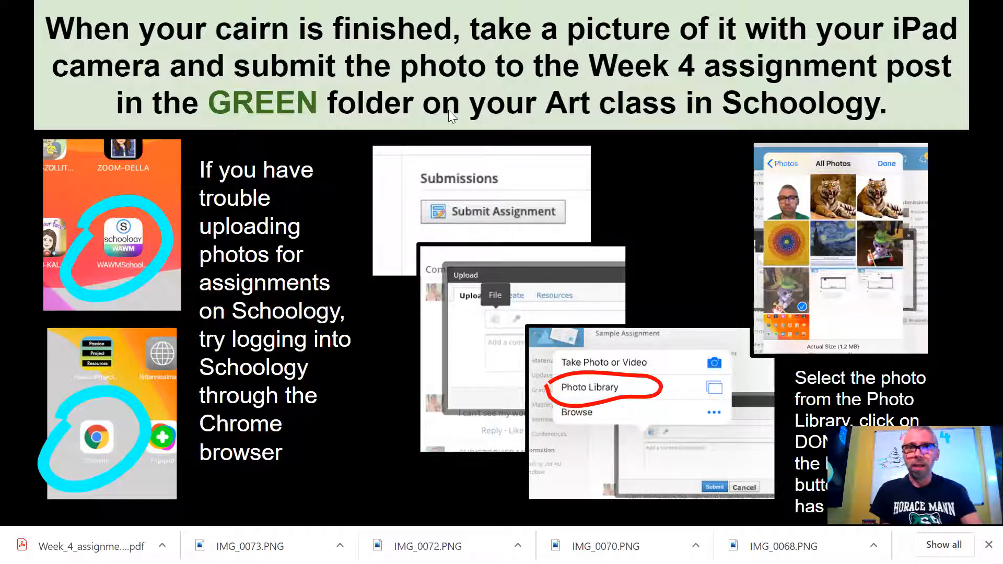
{"action": "mouse_move", "coordinate": [550, 51]}
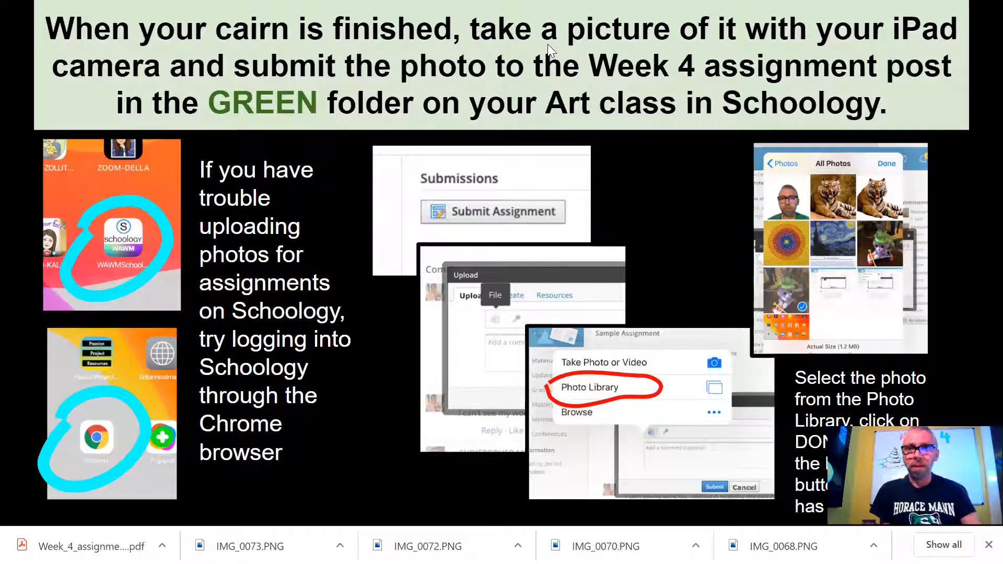